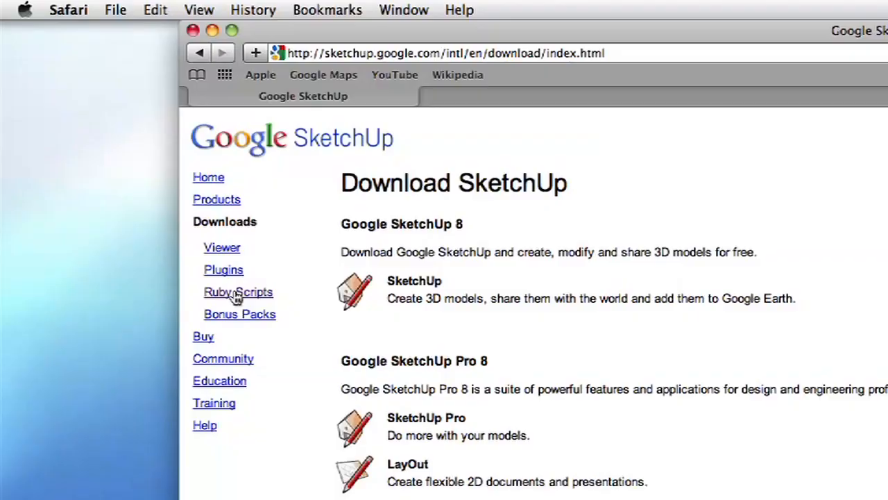
# Open the Ruby Scripts page from the Downloads sidebar on the Google SketchUp site.
pyautogui.click(238, 292)
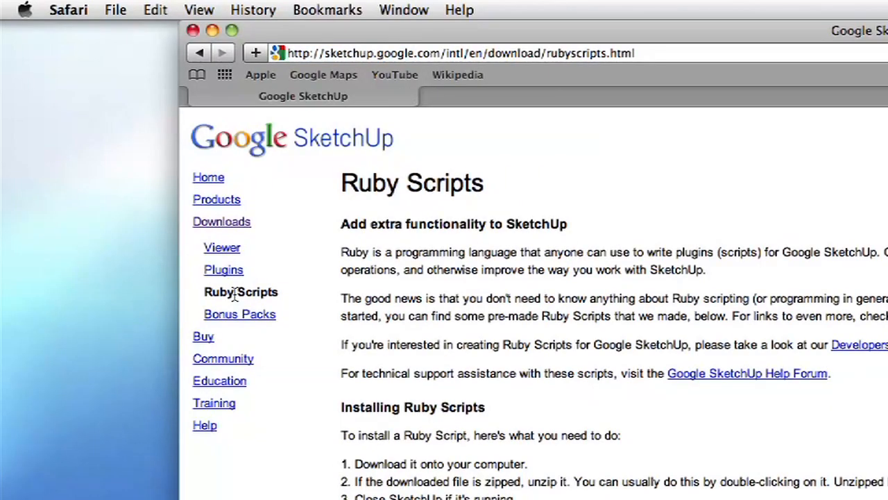